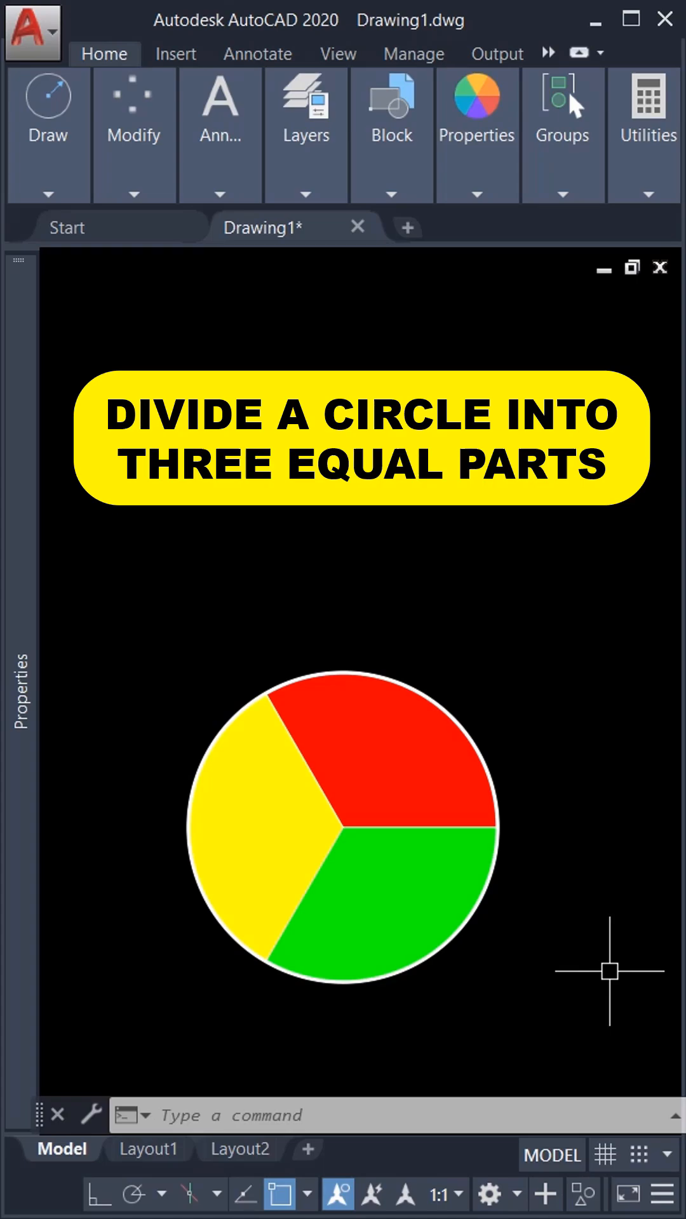
mouse_move(590, 982)
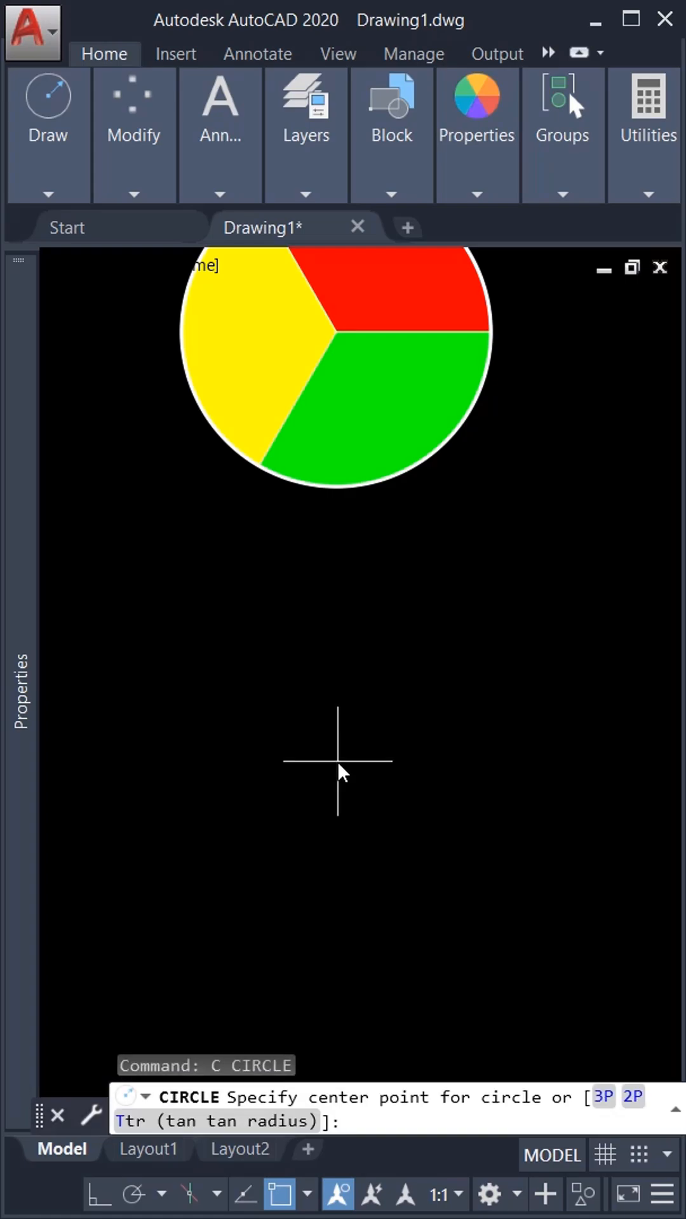
- Draw a new circle with its centre placed below the example circle
left_click(337, 763)
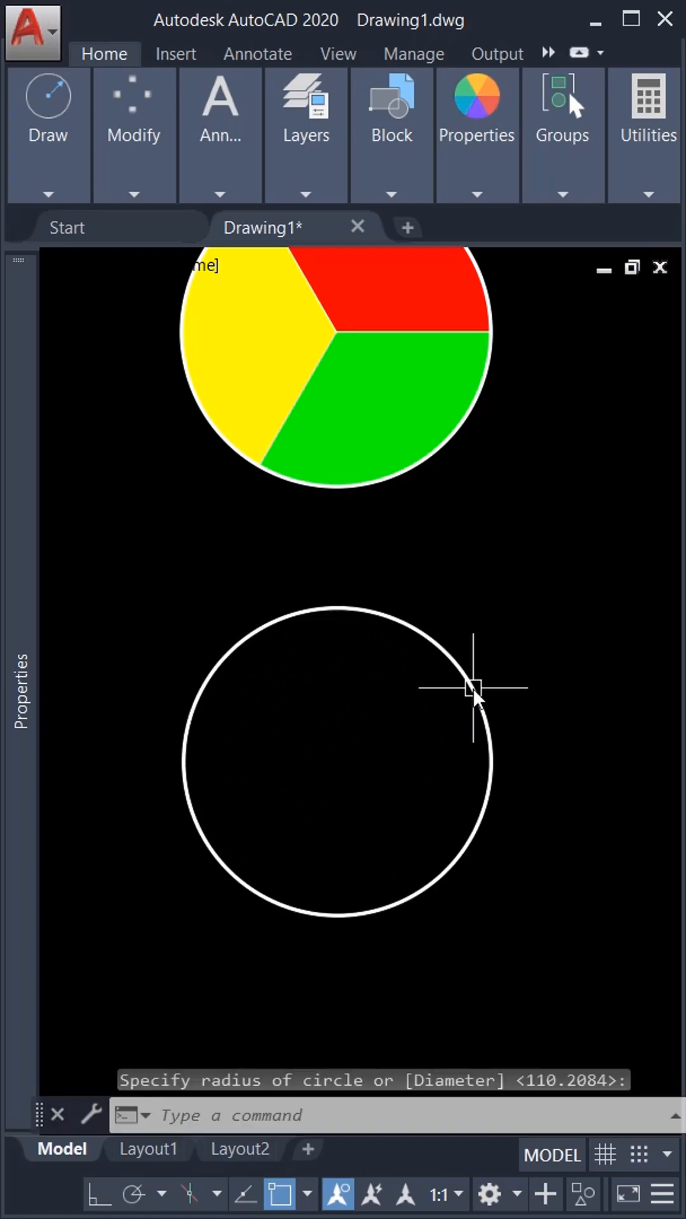
mouse_move(473, 688)
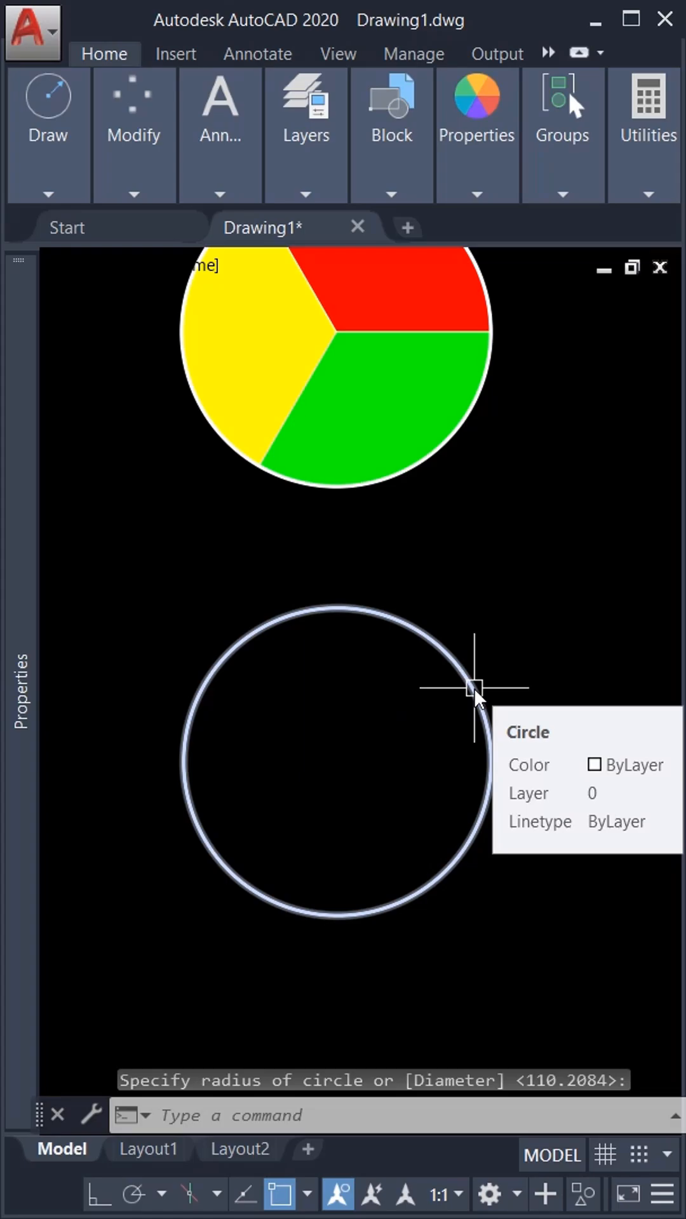
- Divide the new circle's edge into 3 equal parts with DIVIDE point markers
type("DIVIDE Select object to divide:")
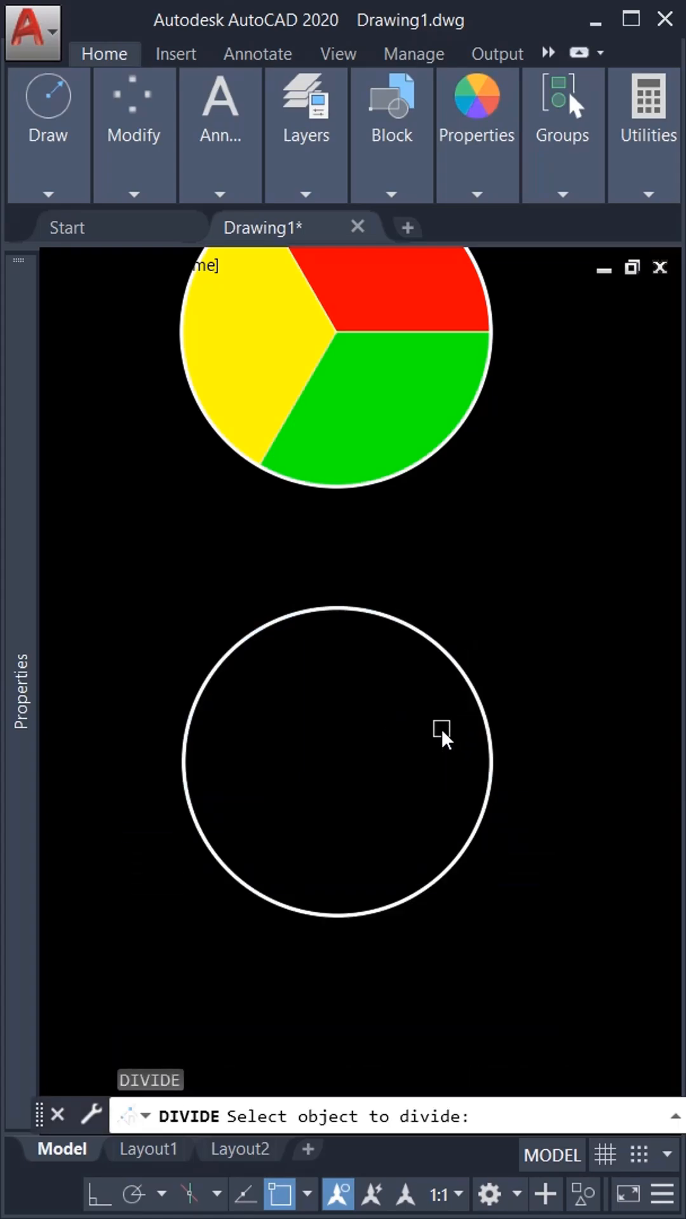
mouse_move(454, 718)
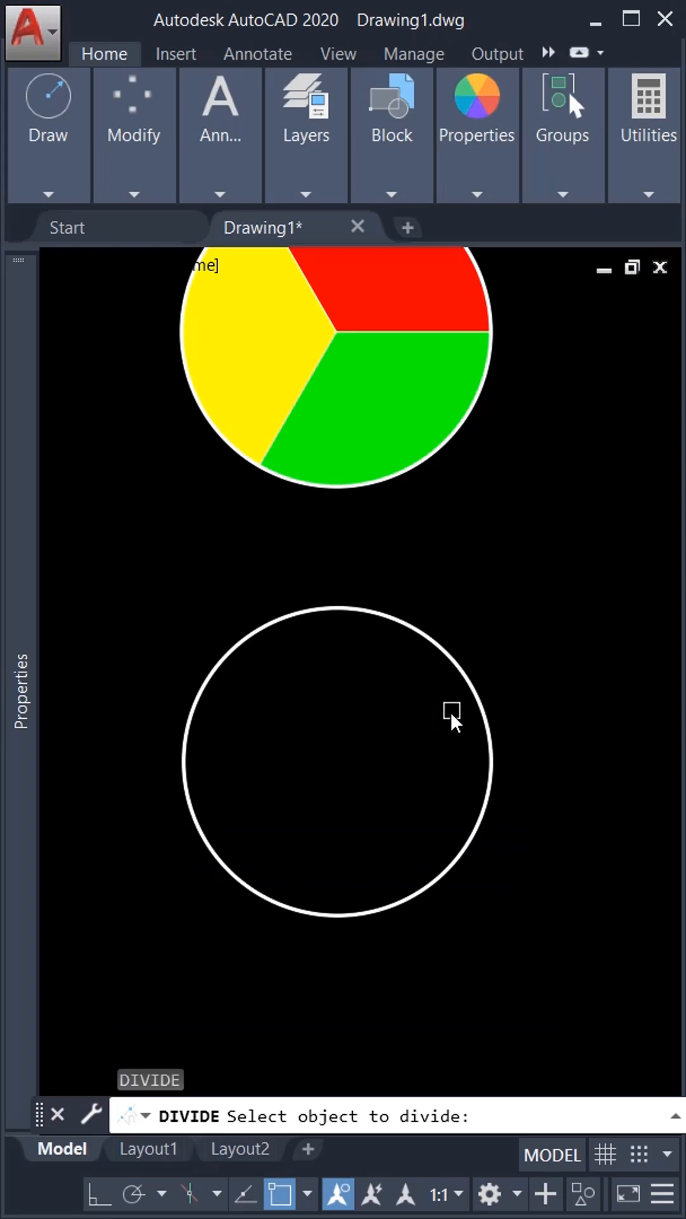
left_click(468, 689)
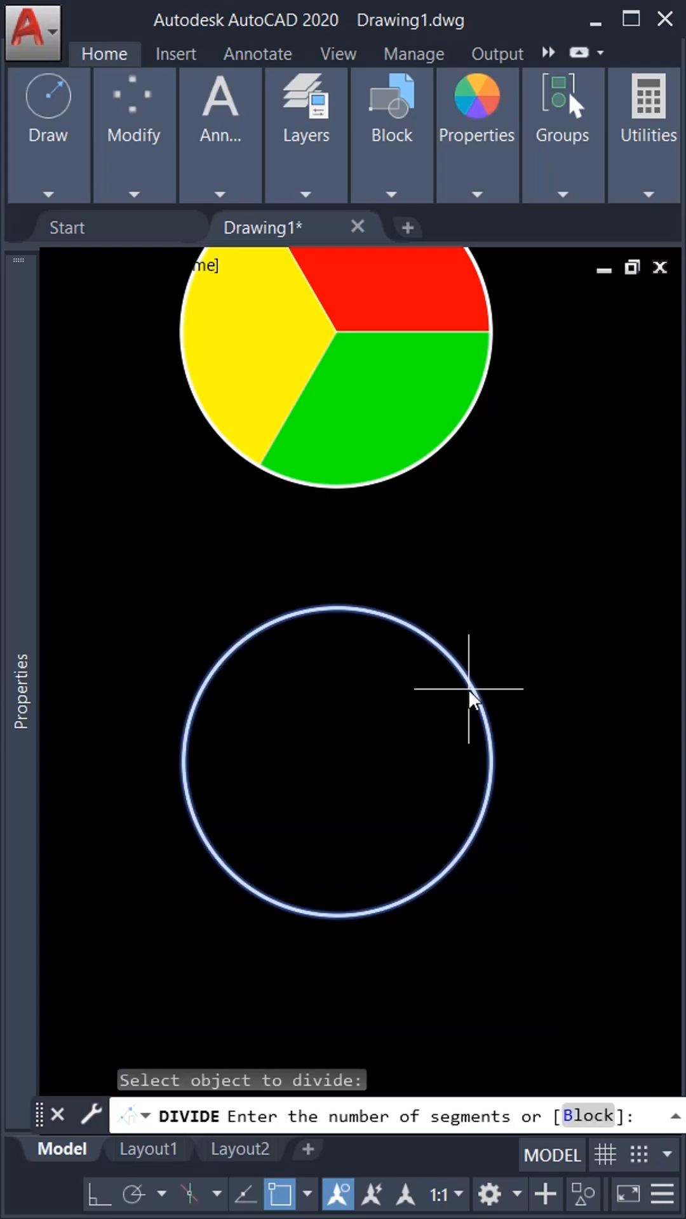
type("3")
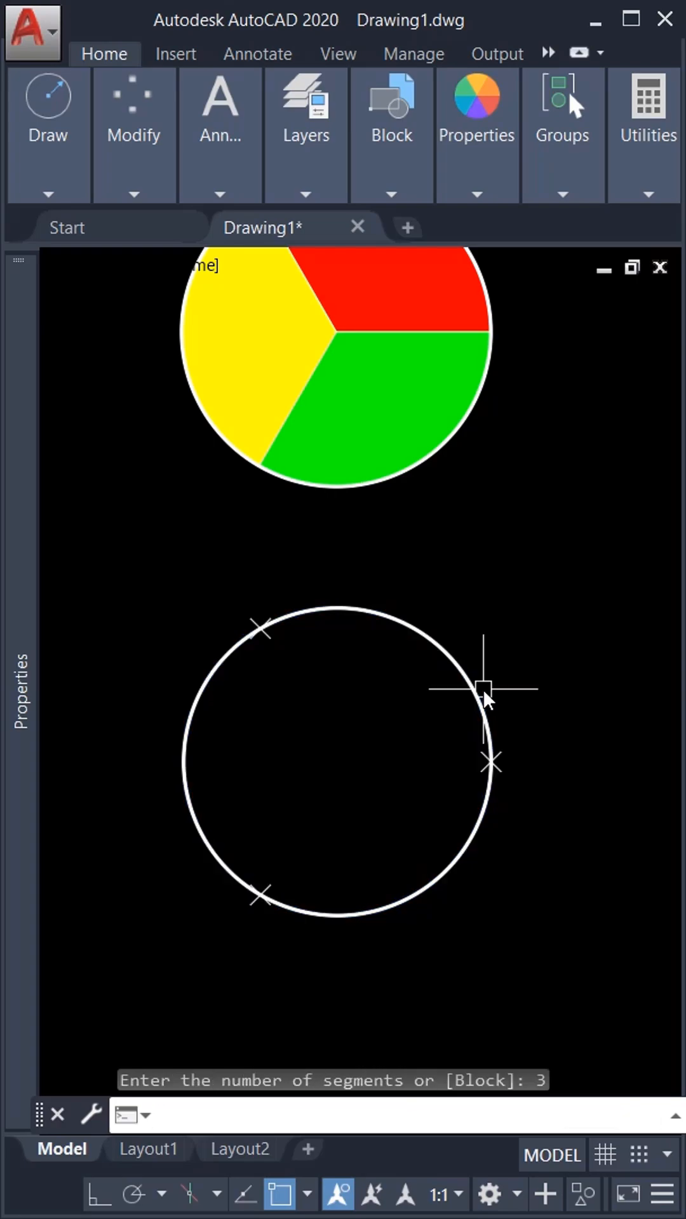
mouse_move(195, 634)
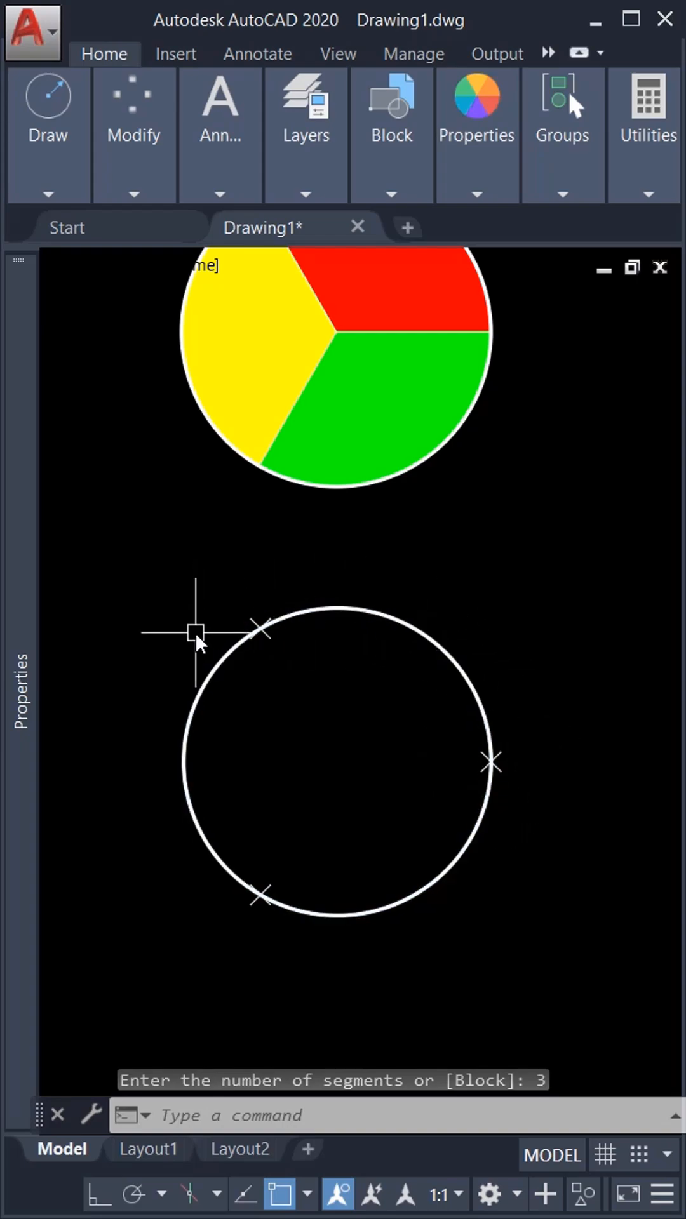
left_click(261, 629)
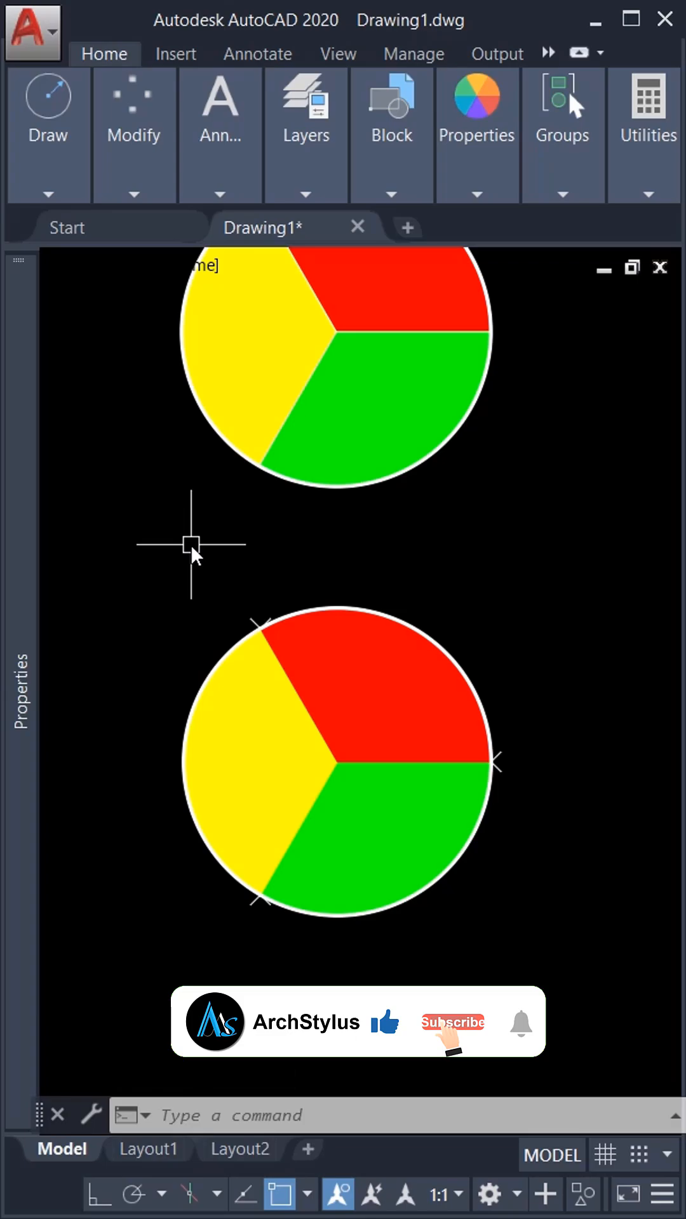
left_click(452, 1021)
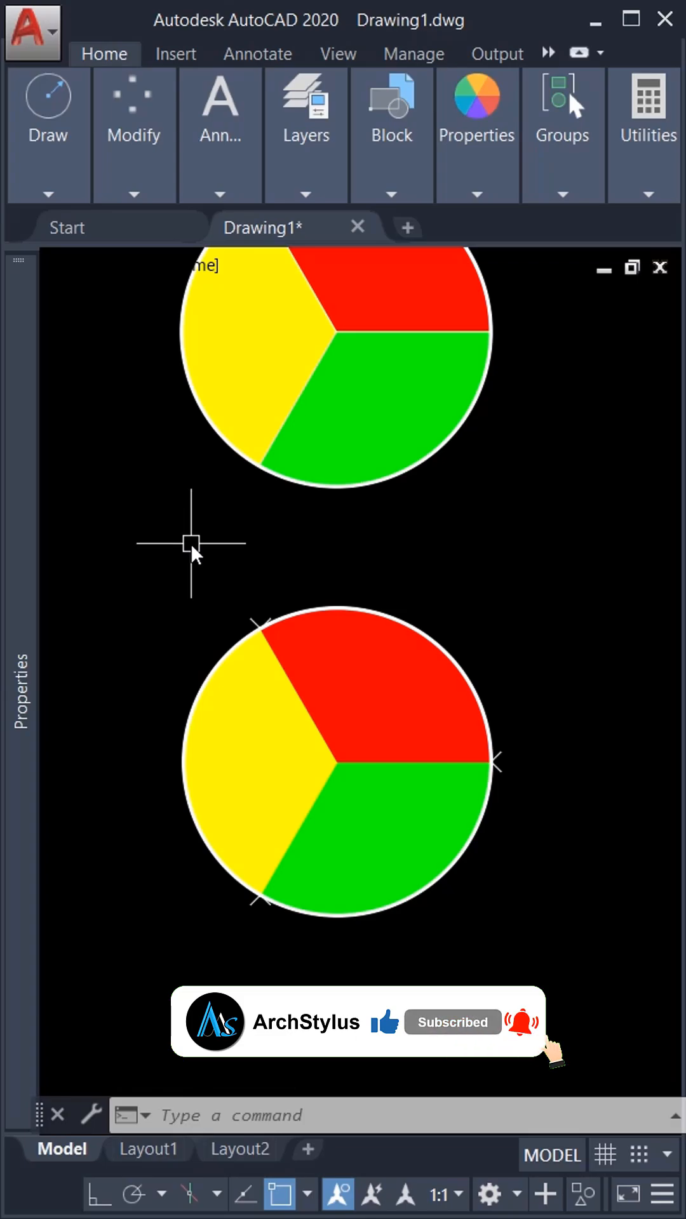